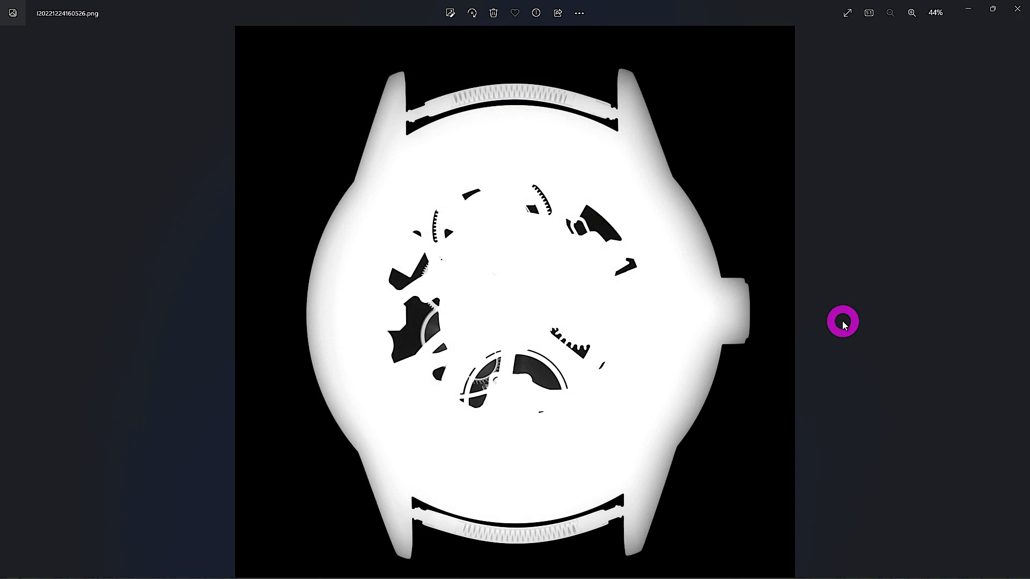
mouse_move(679, 226)
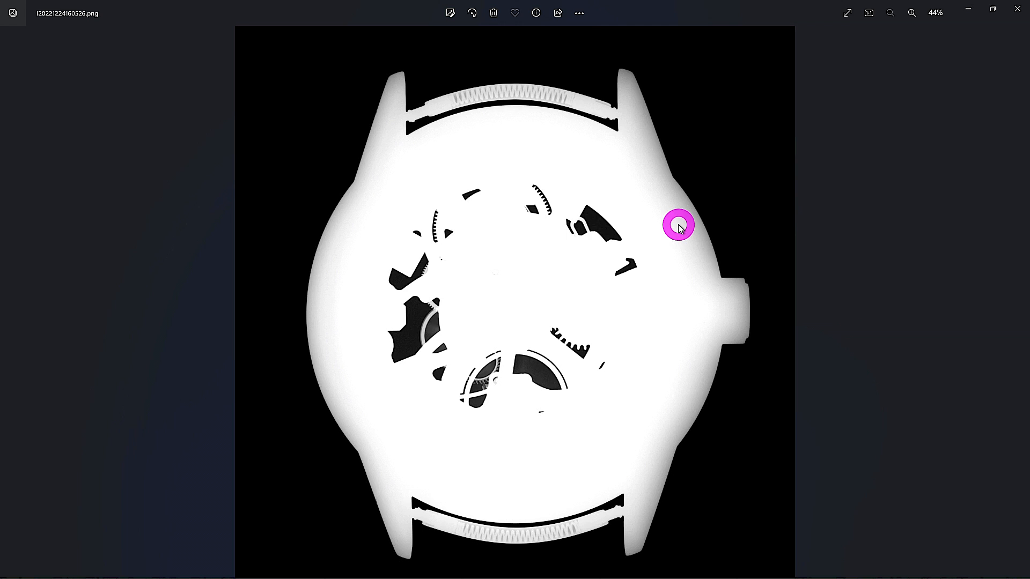
mouse_move(607, 446)
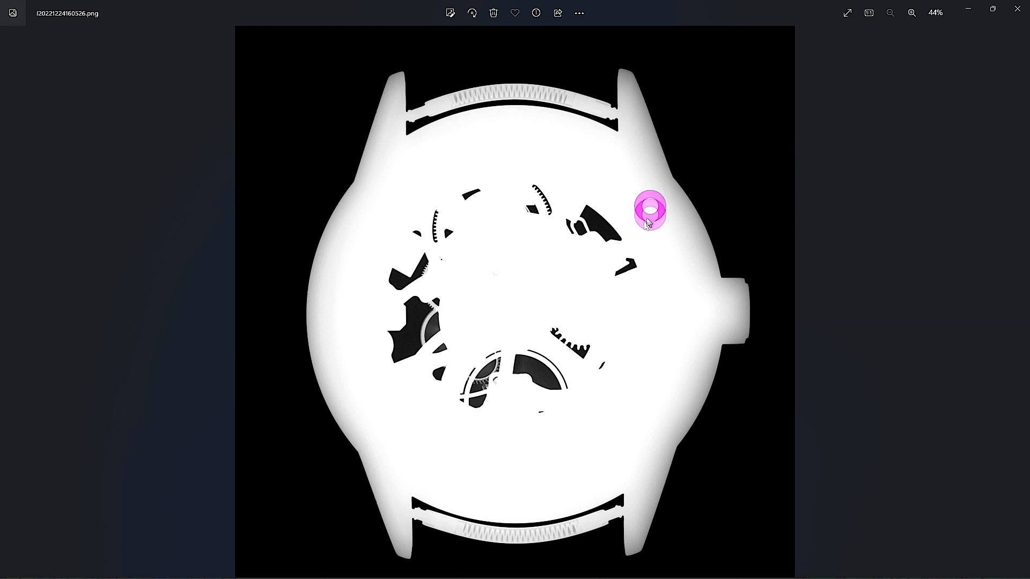
mouse_move(404, 339)
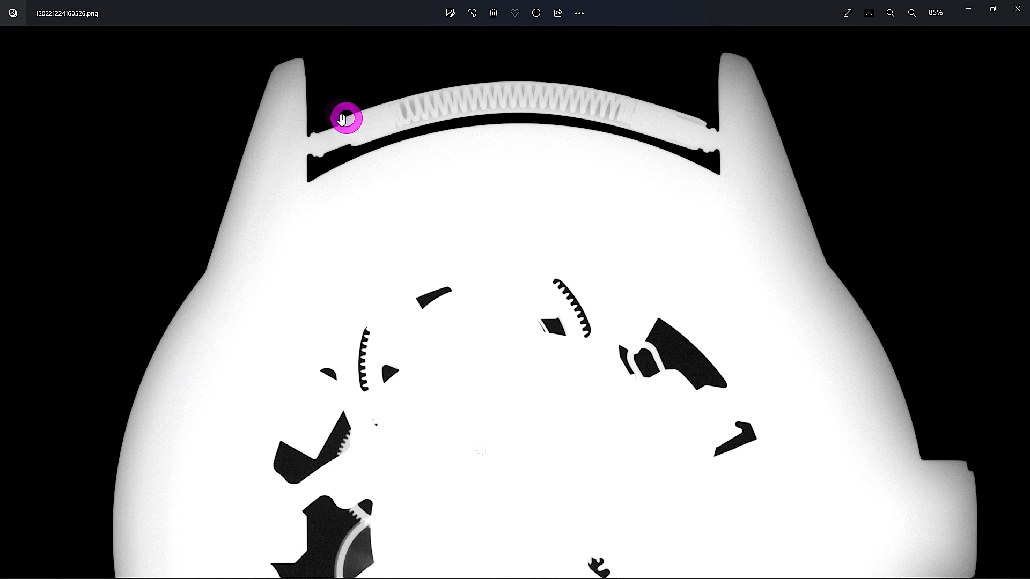
mouse_move(392, 88)
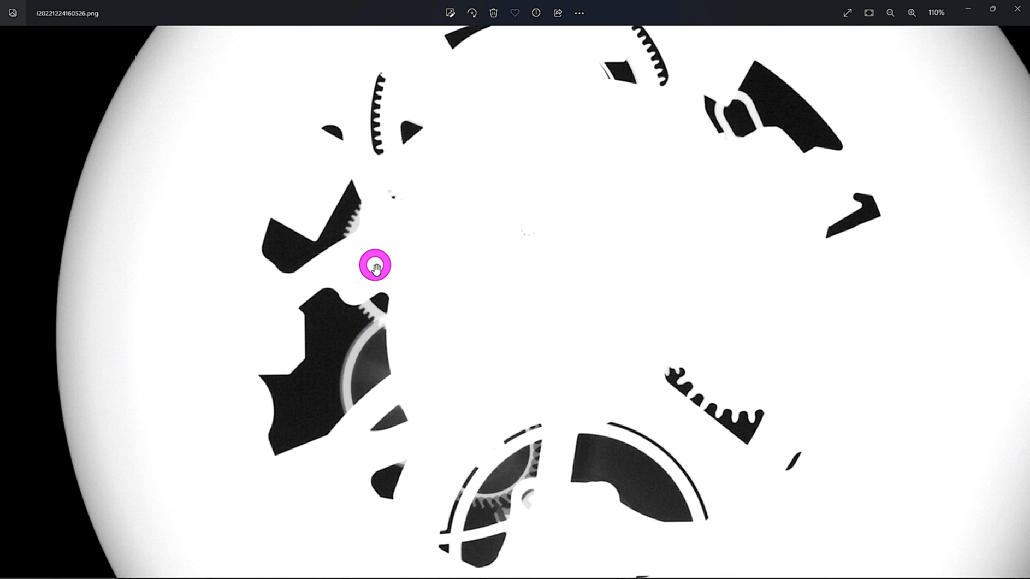
Zoom the watch X-ray to about 177%, centred on the escape wheel and pallet fork.
click(911, 13)
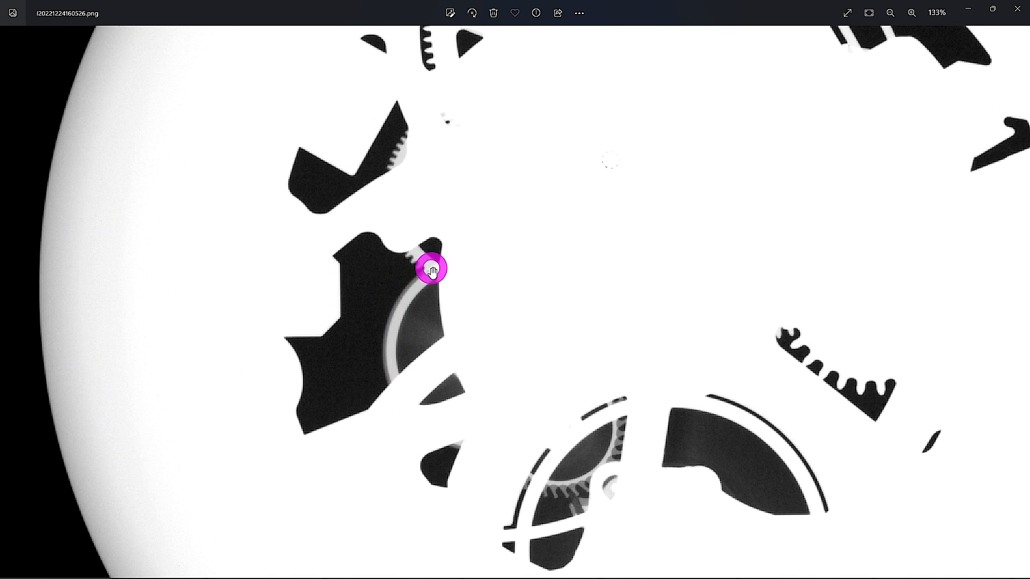
mouse_move(391, 327)
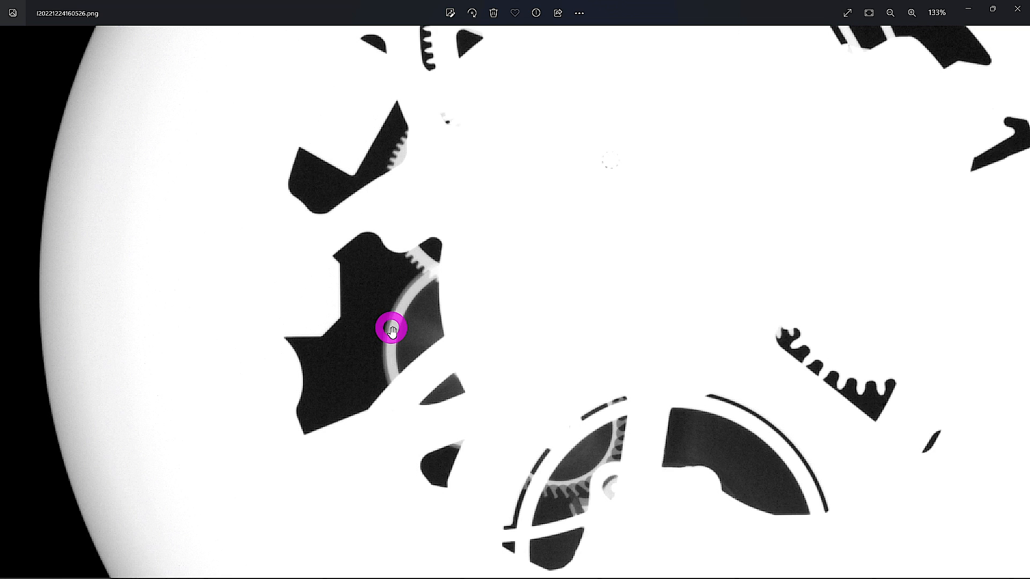
click(912, 12)
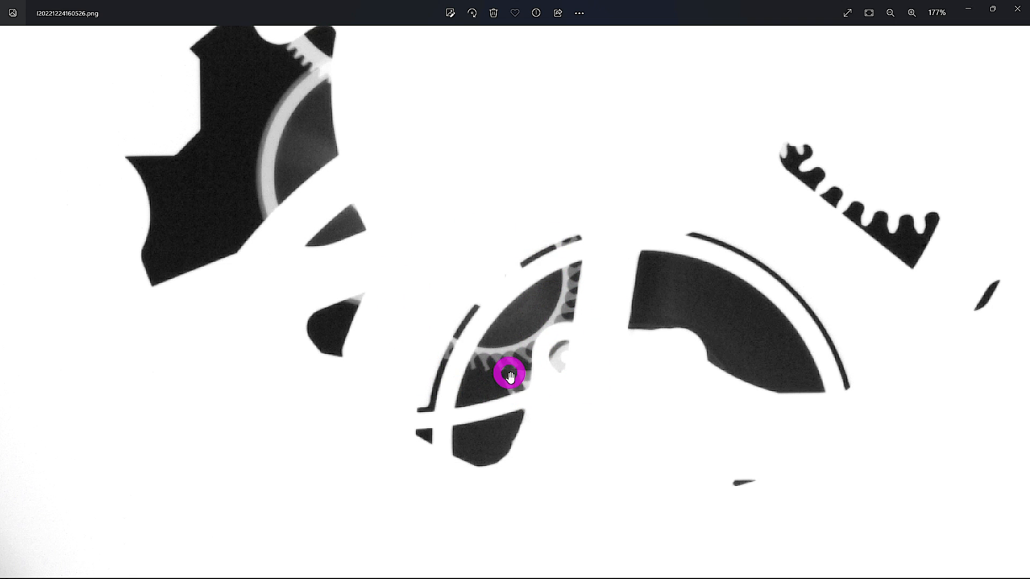
mouse_move(515, 360)
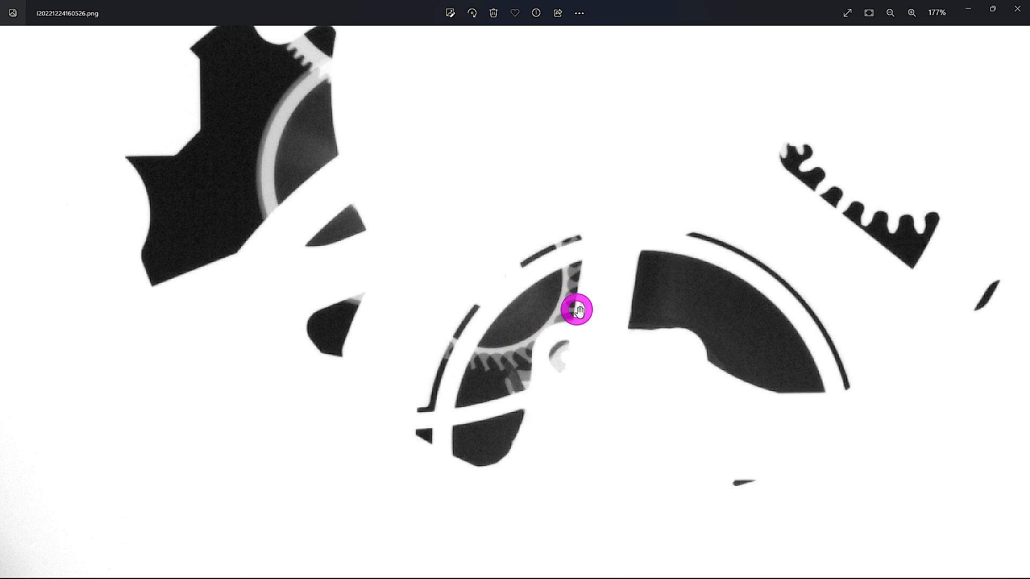
mouse_move(560, 353)
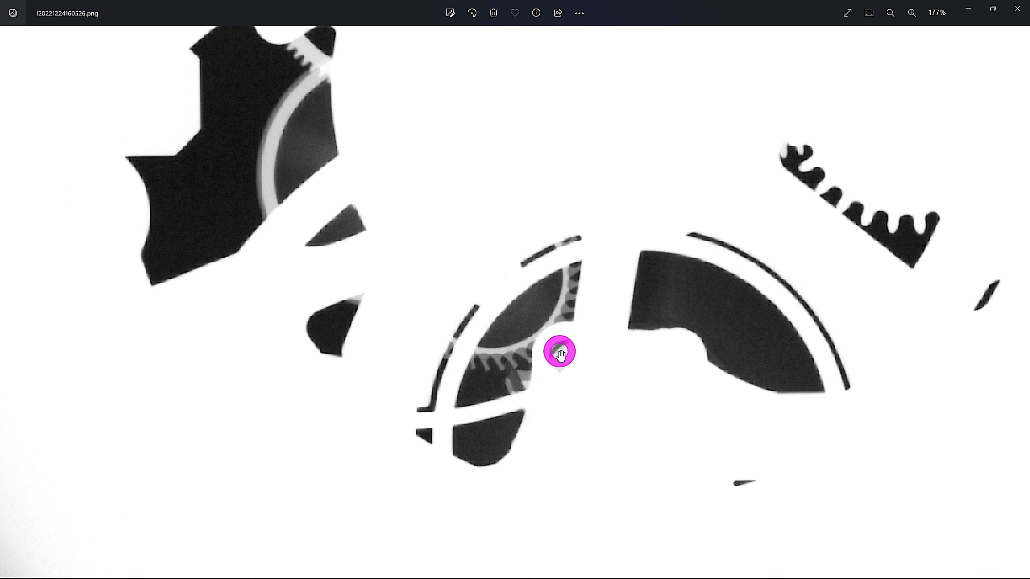
mouse_move(515, 380)
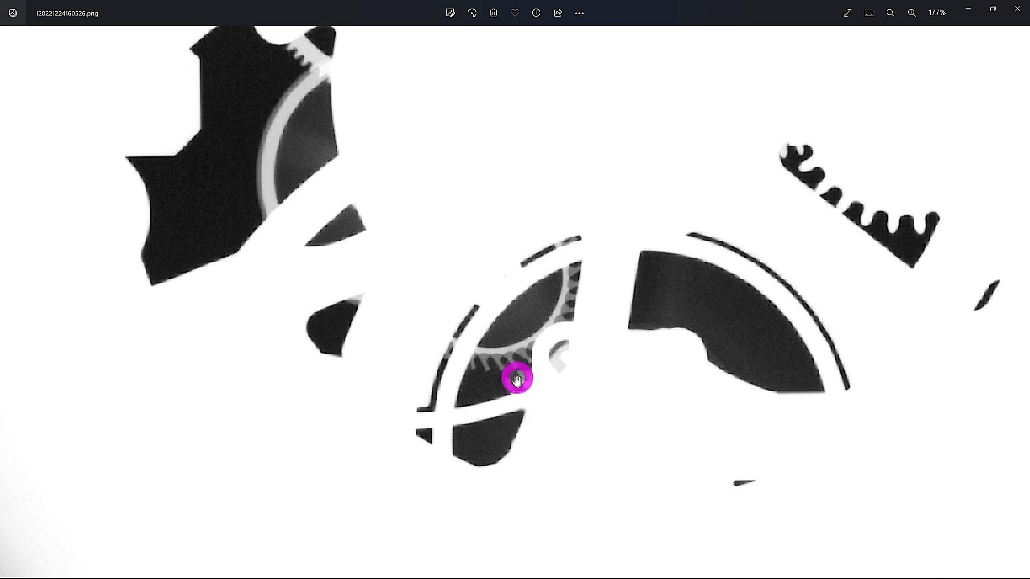
mouse_move(542, 379)
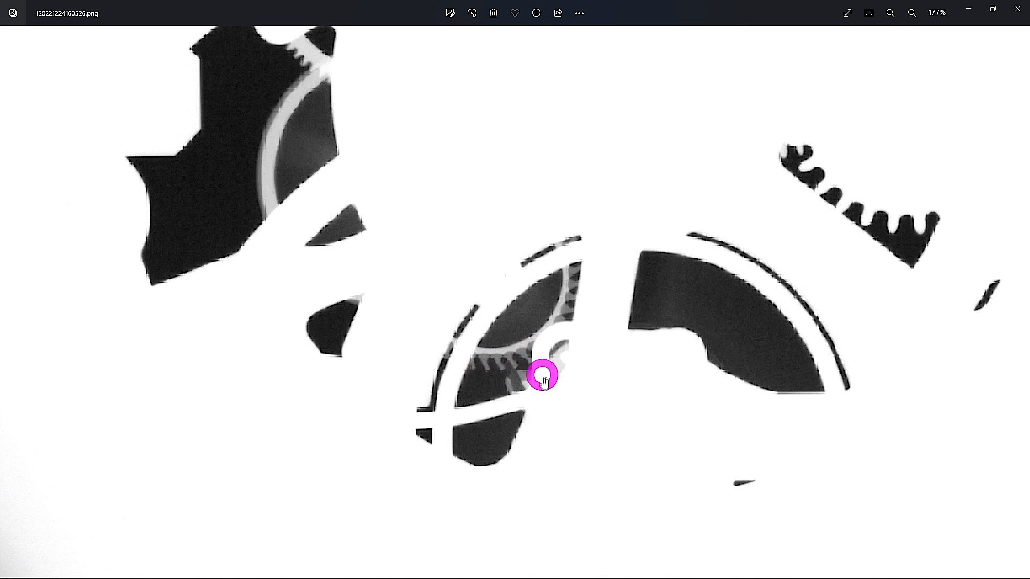